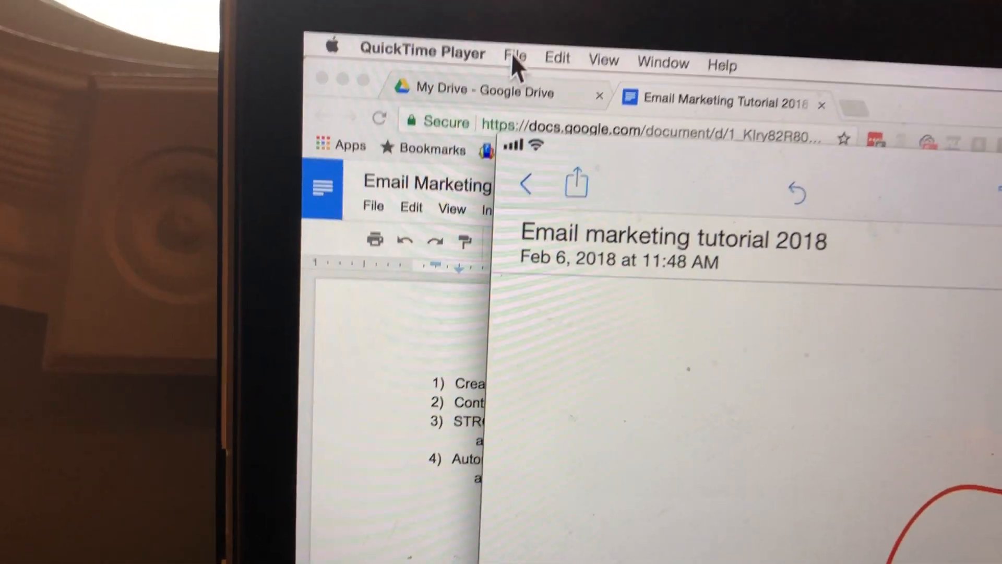
left_click(515, 52)
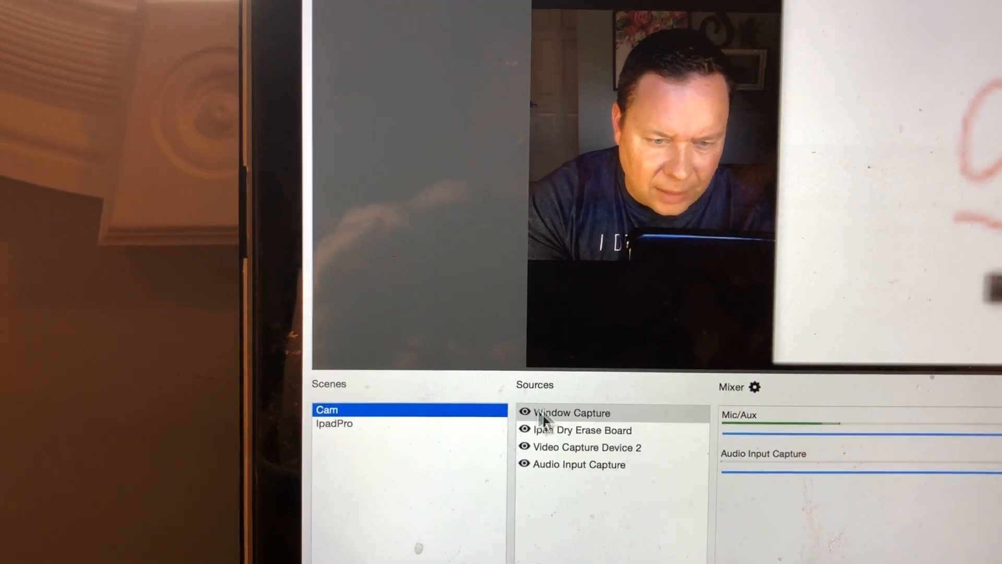
- Delete the Ipad Dry Erase Board source from the Cam scene, keeping webcam, window capture and audio input
left_click(578, 463)
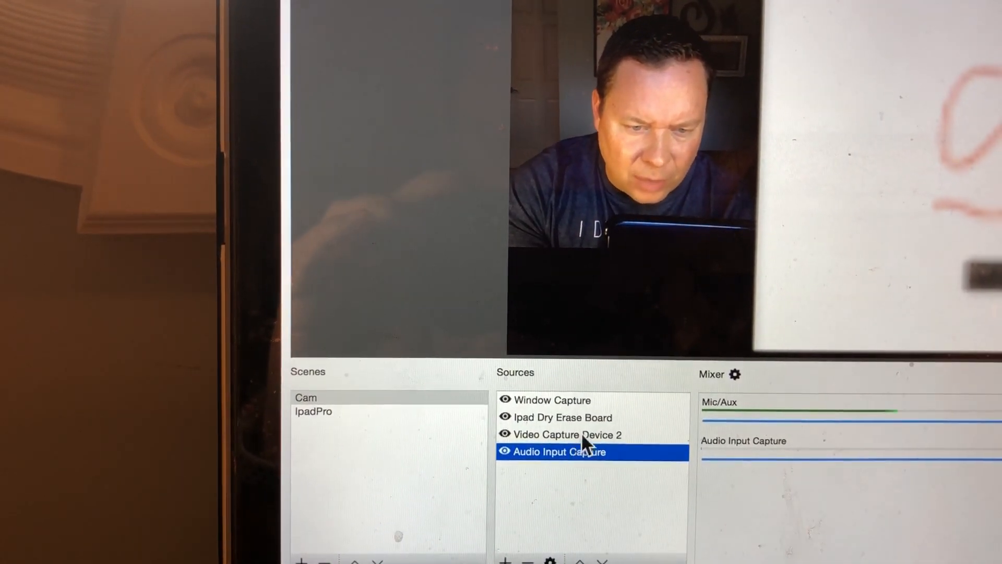
left_click(563, 434)
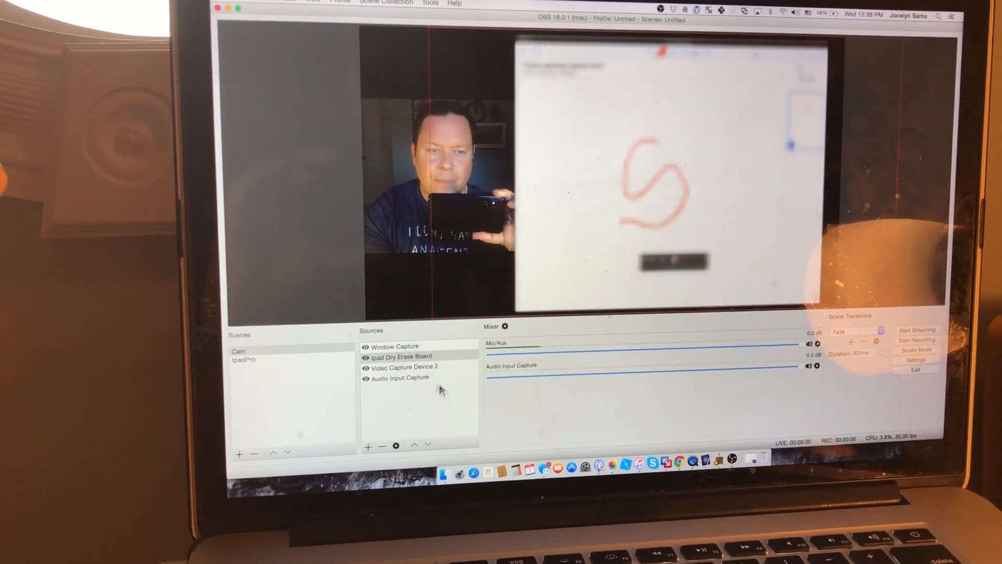
left_click(403, 357)
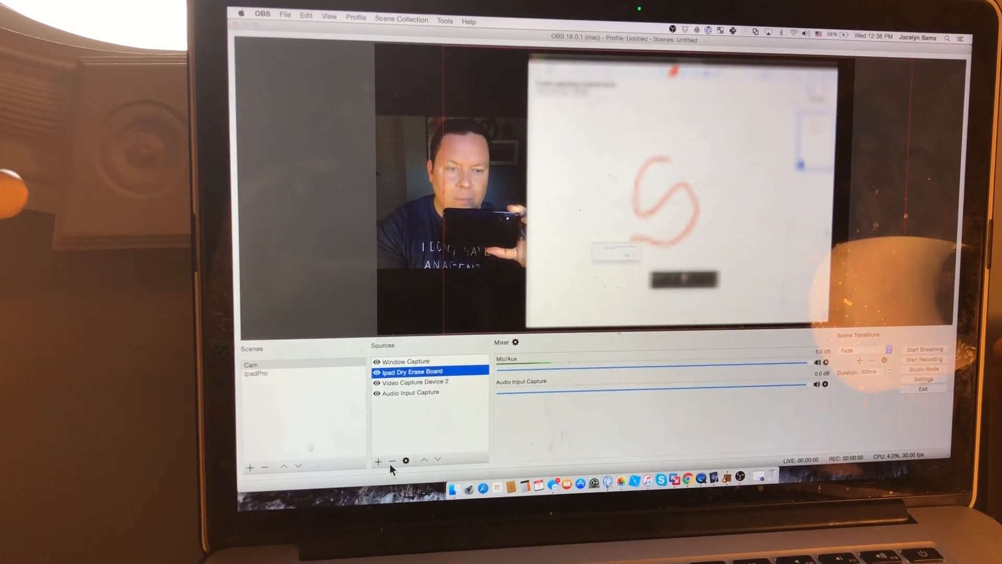
left_click(386, 459)
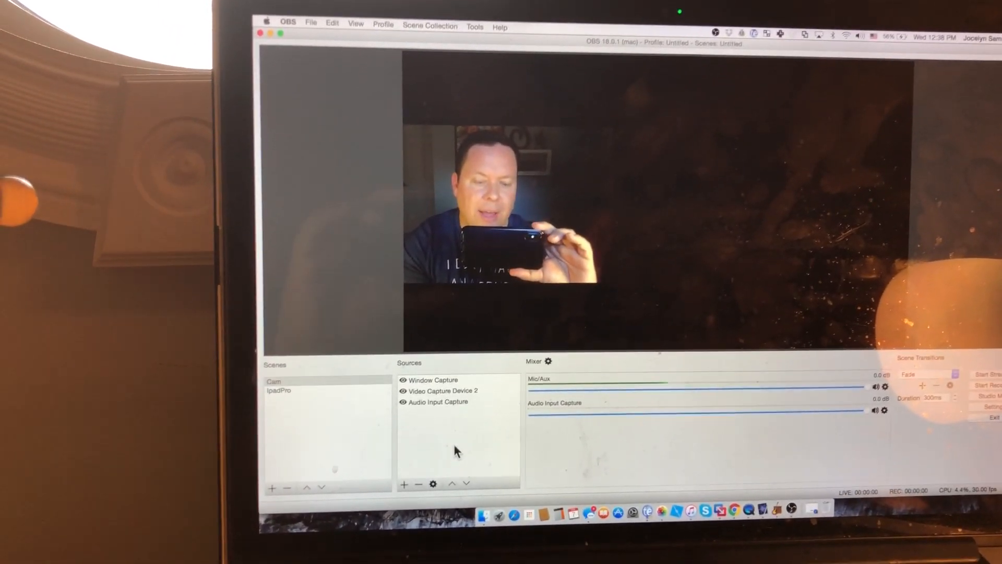
left_click(429, 380)
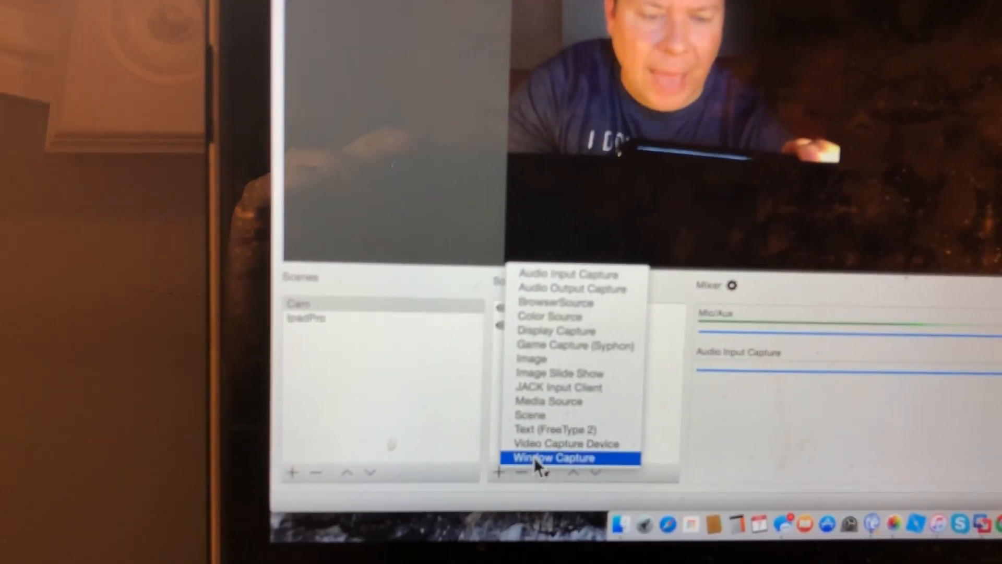
- Create a new Window Capture source in the Cam scene
left_click(553, 457)
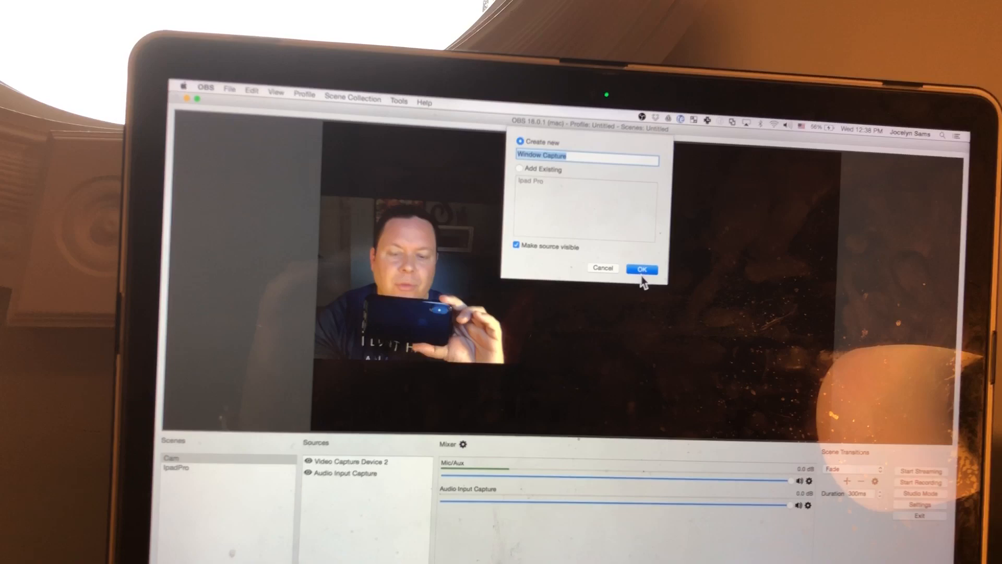
left_click(642, 268)
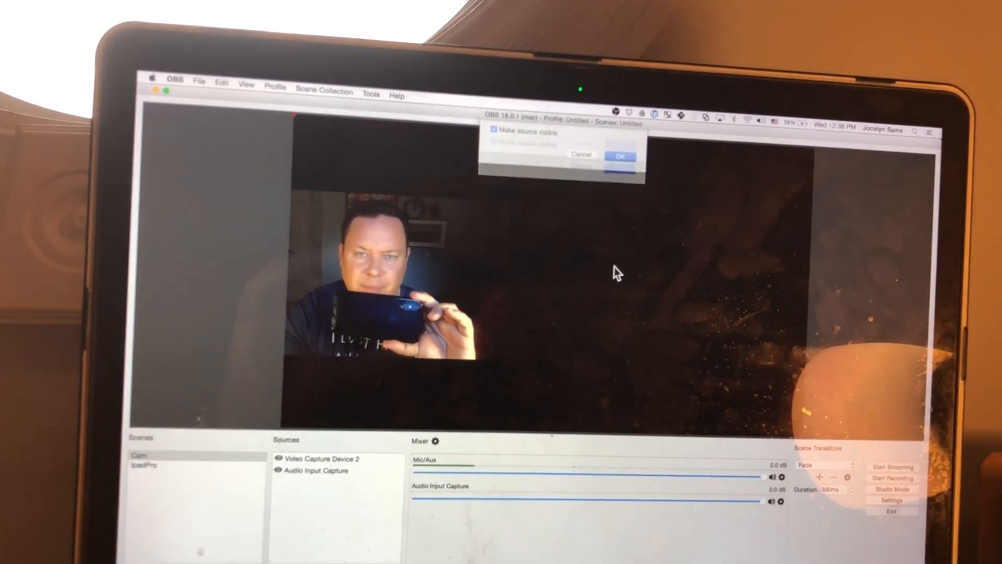
left_click(620, 157)
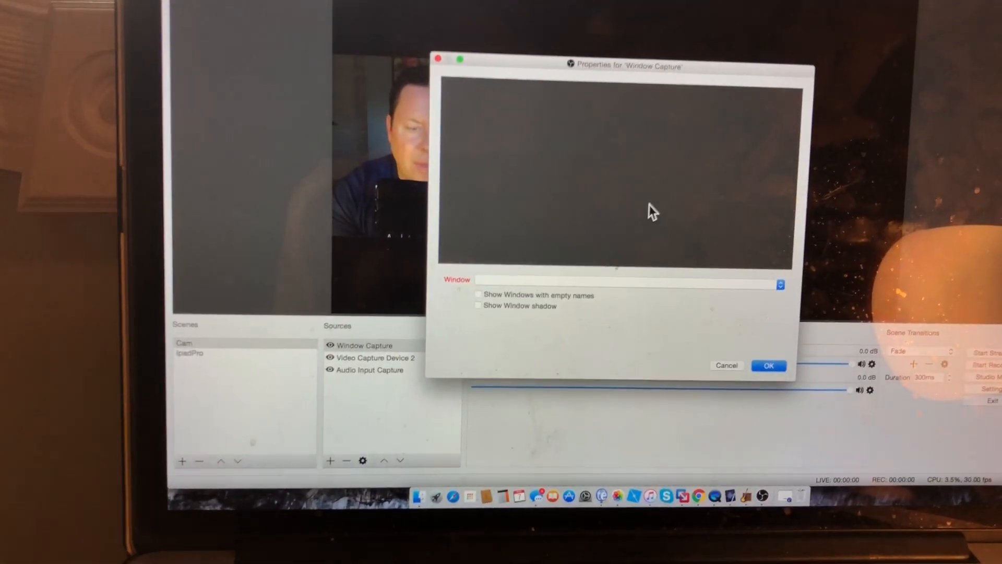
- List capturable windows including empty names and shadows, leaving the Dock selected
left_click(781, 284)
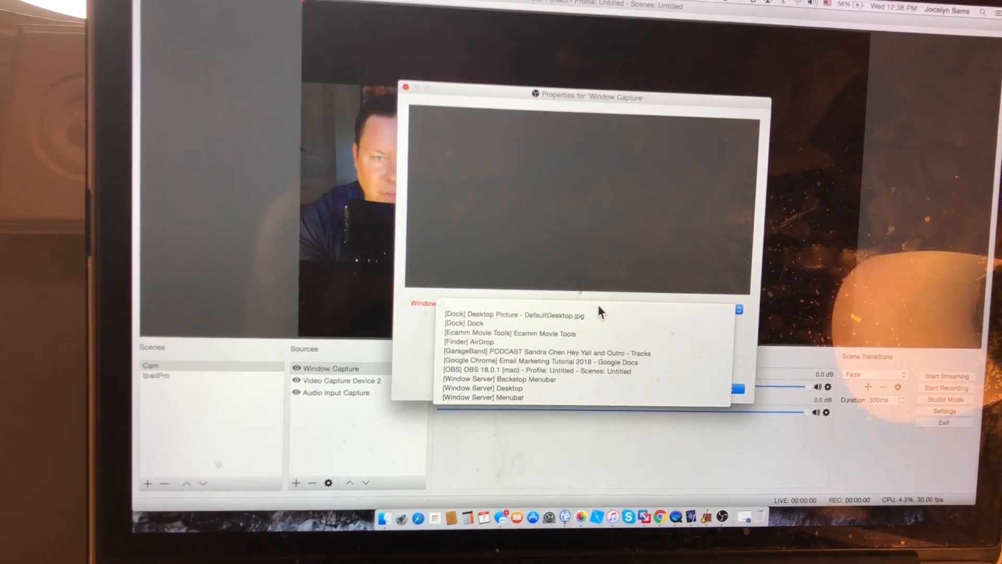
left_click(469, 352)
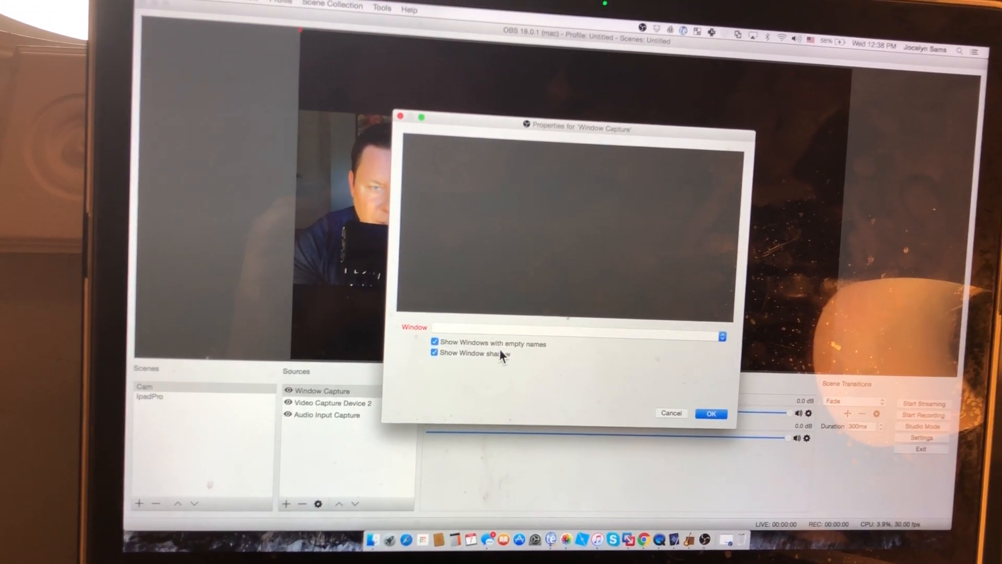
left_click(721, 336)
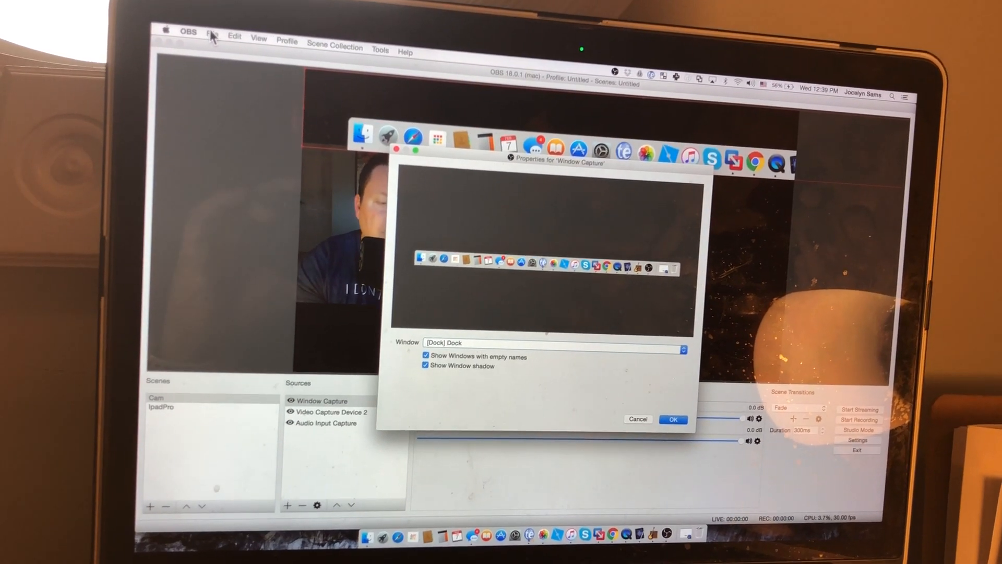
- Launch QuickTime Player via Launchpad search 'qui' and keep the OBS capture properties open
left_click(213, 34)
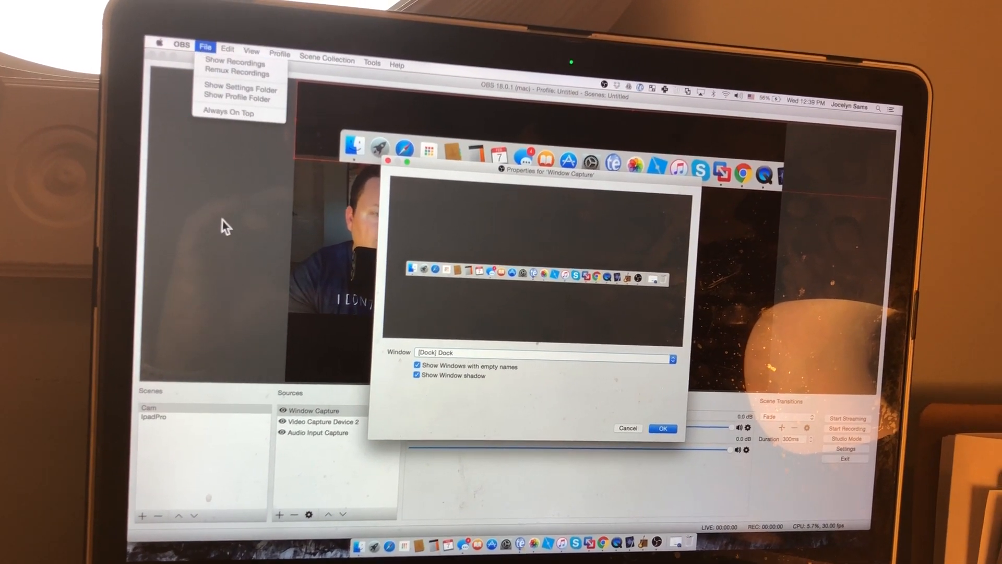
left_click(360, 539)
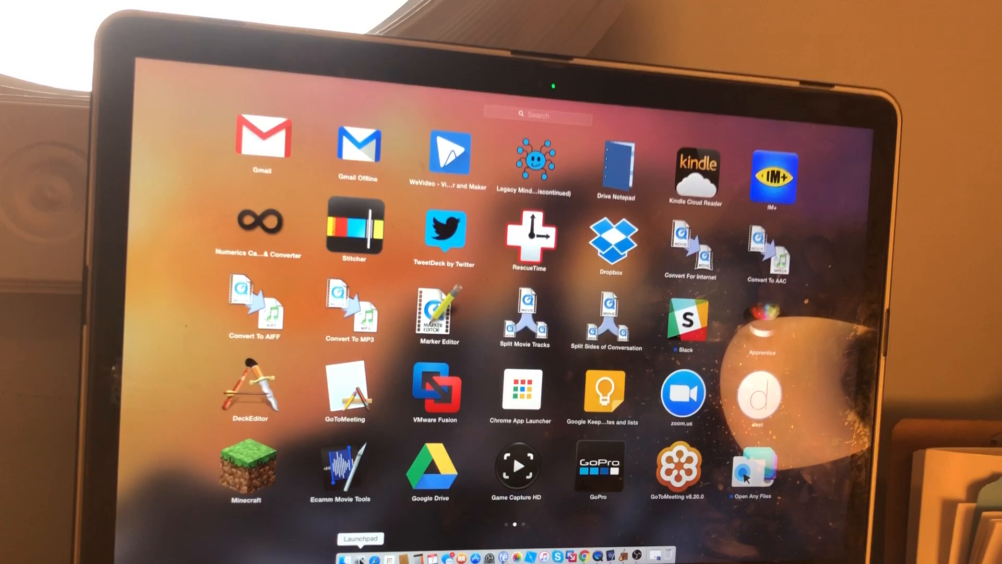
type("qui")
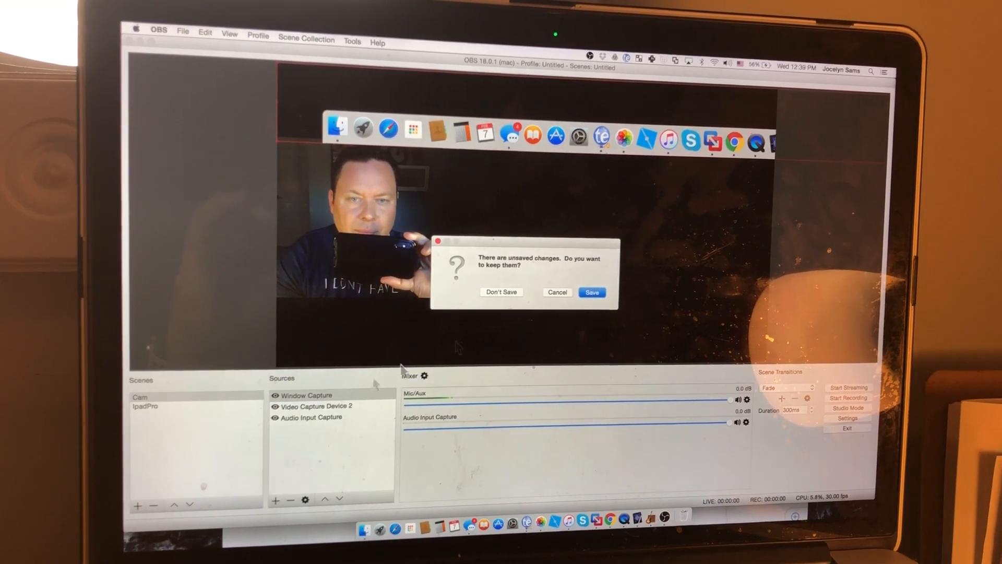
left_click(501, 292)
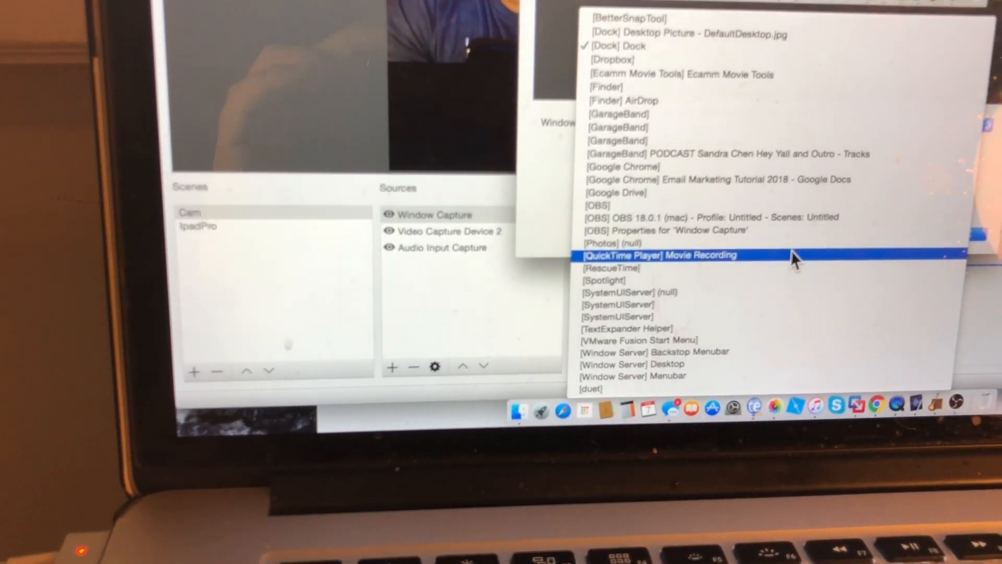
- Point the Window Capture at [QuickTime Player] Movie Recording and confirm
left_click(660, 255)
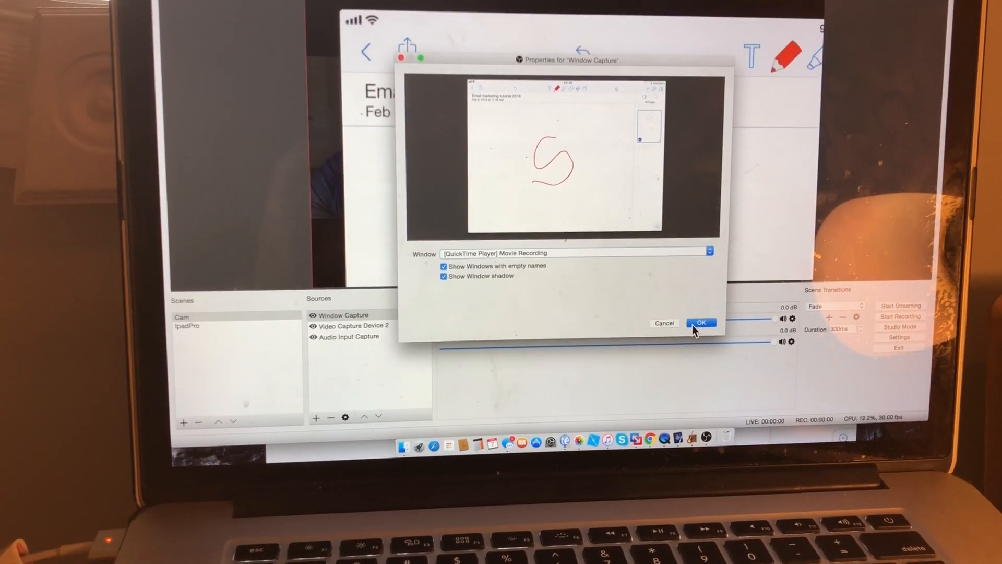
left_click(700, 323)
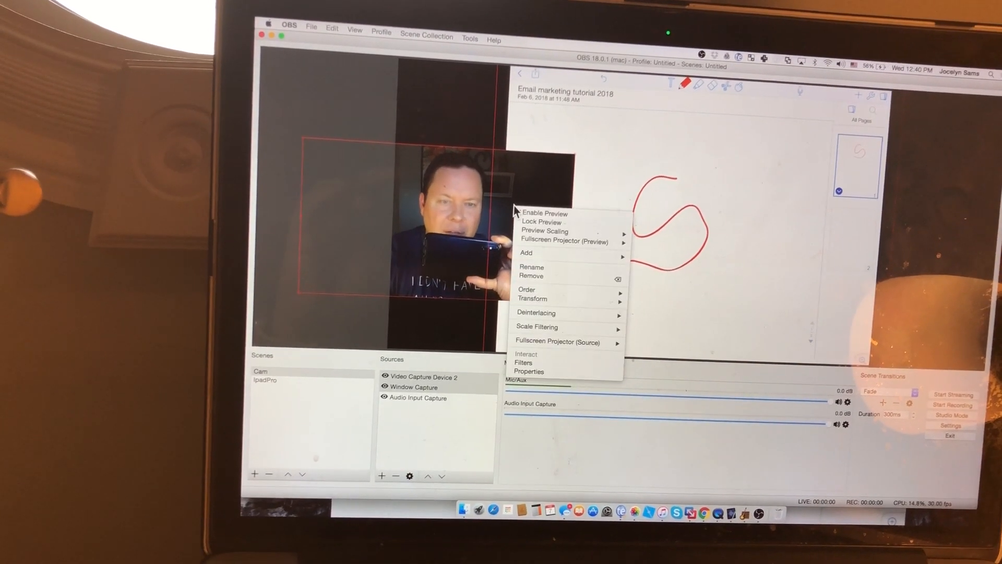
- Move the whiteboard Window Capture to the top of the layer order, above the webcam
left_click(526, 302)
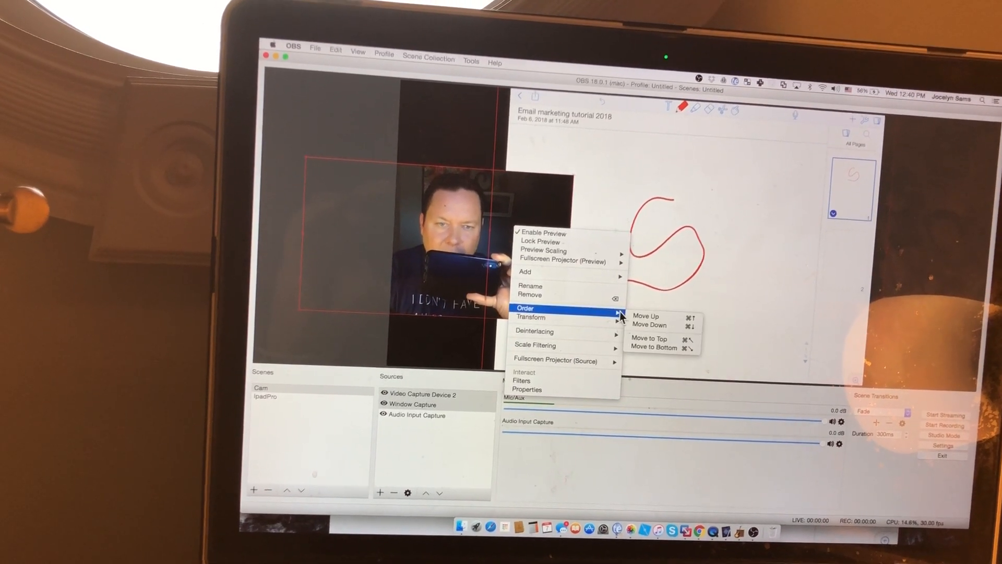
left_click(649, 338)
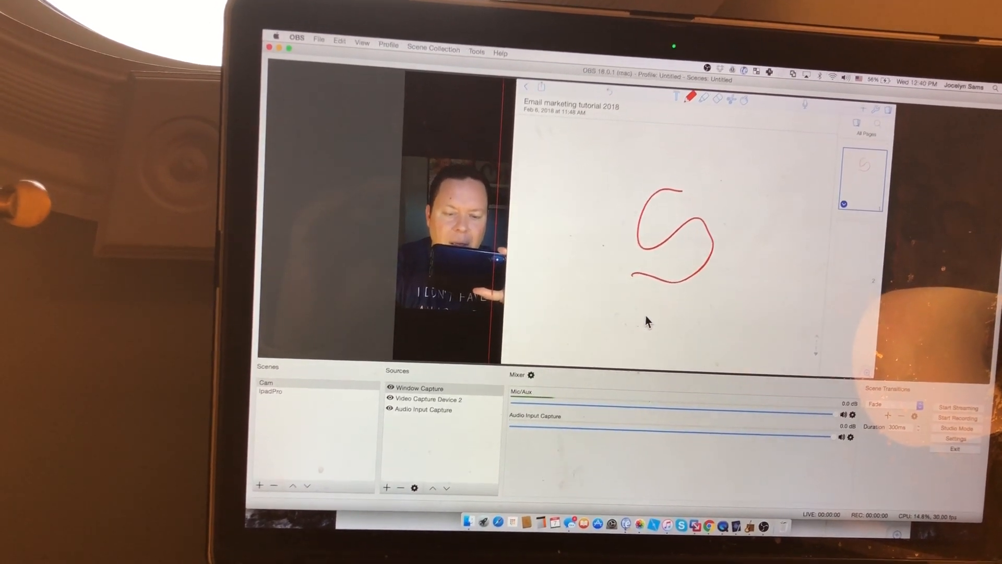